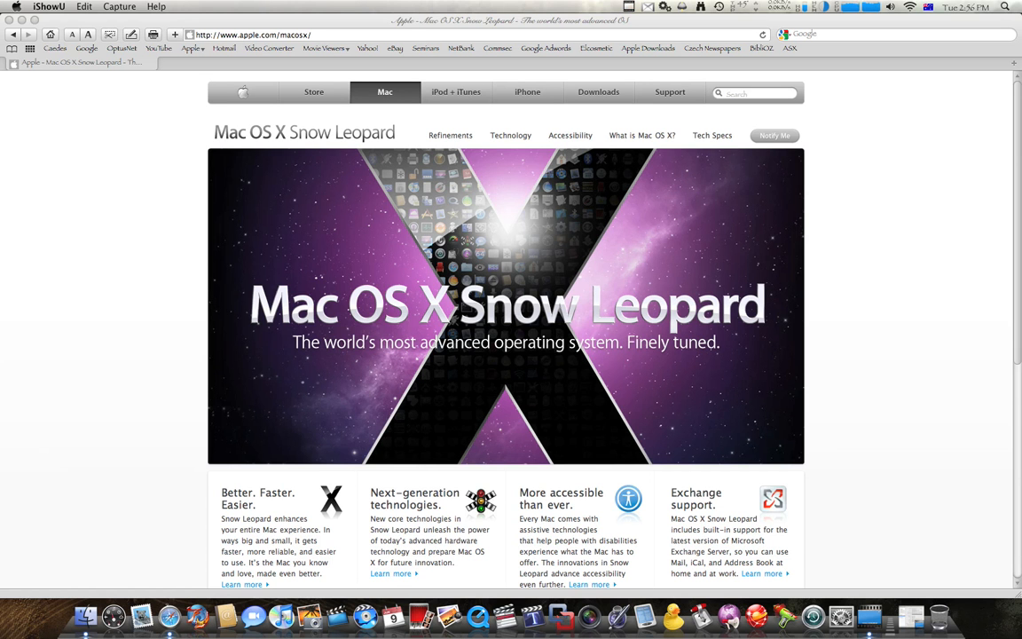
Navigate from the Snow Leopard overview to the Technology page, then the Accessibility page.
scroll("down", 3)
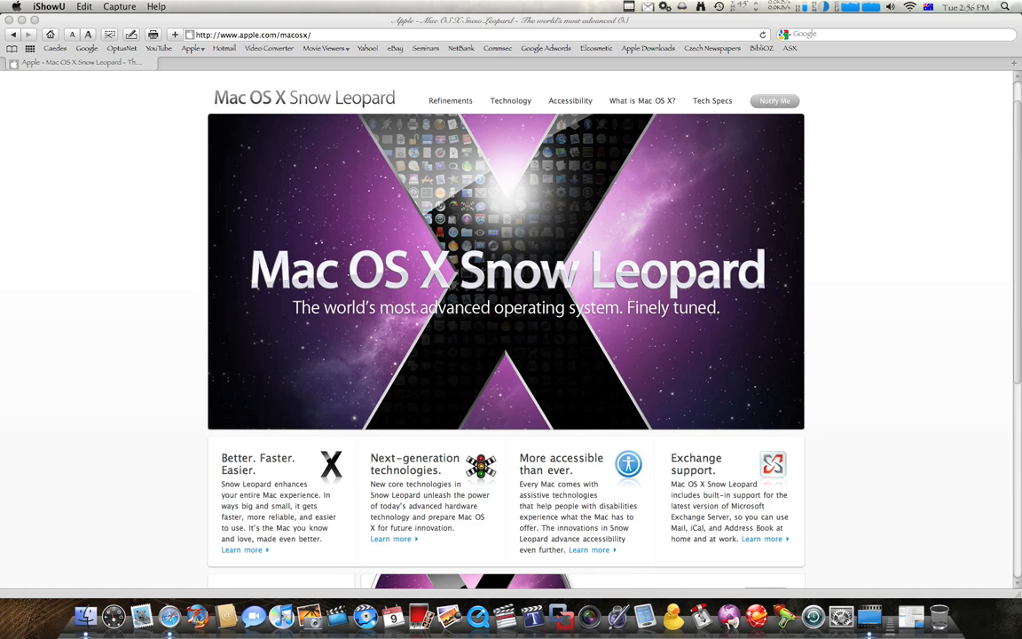
scroll("up", 3)
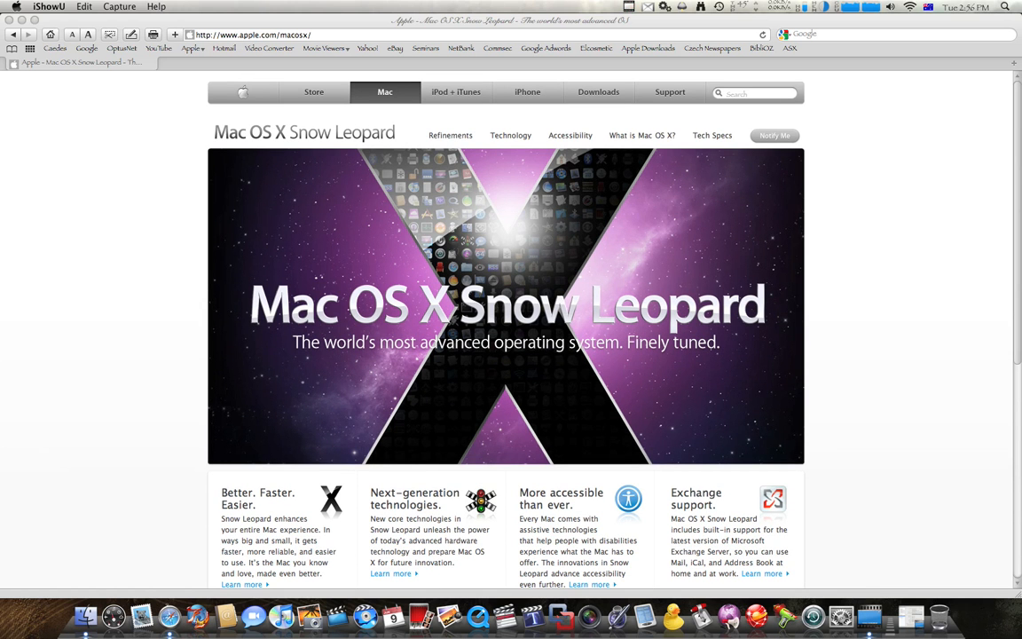
scroll("up", 3)
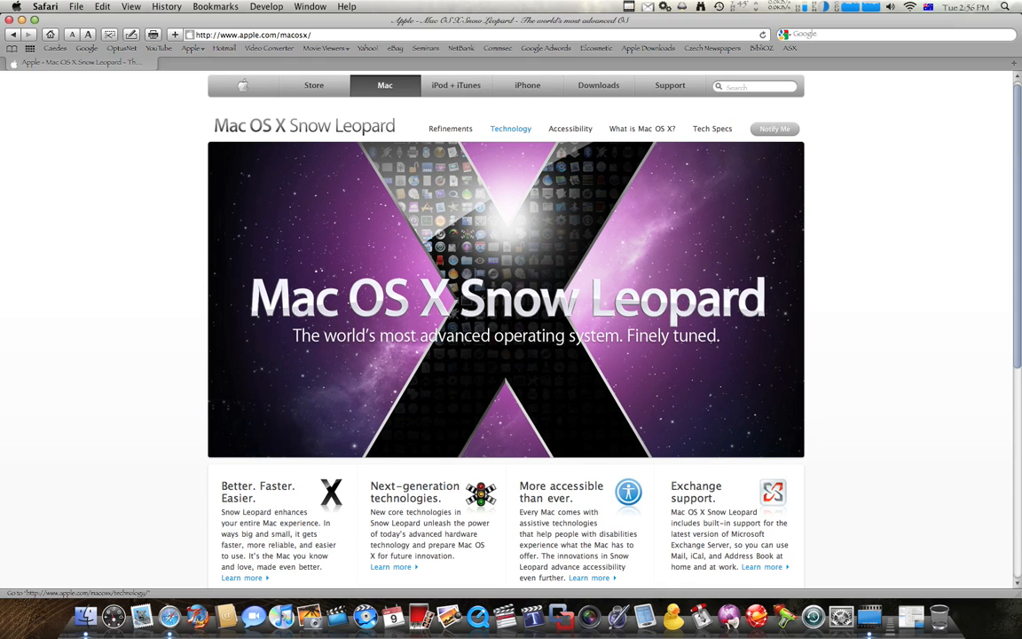
left_click(511, 128)
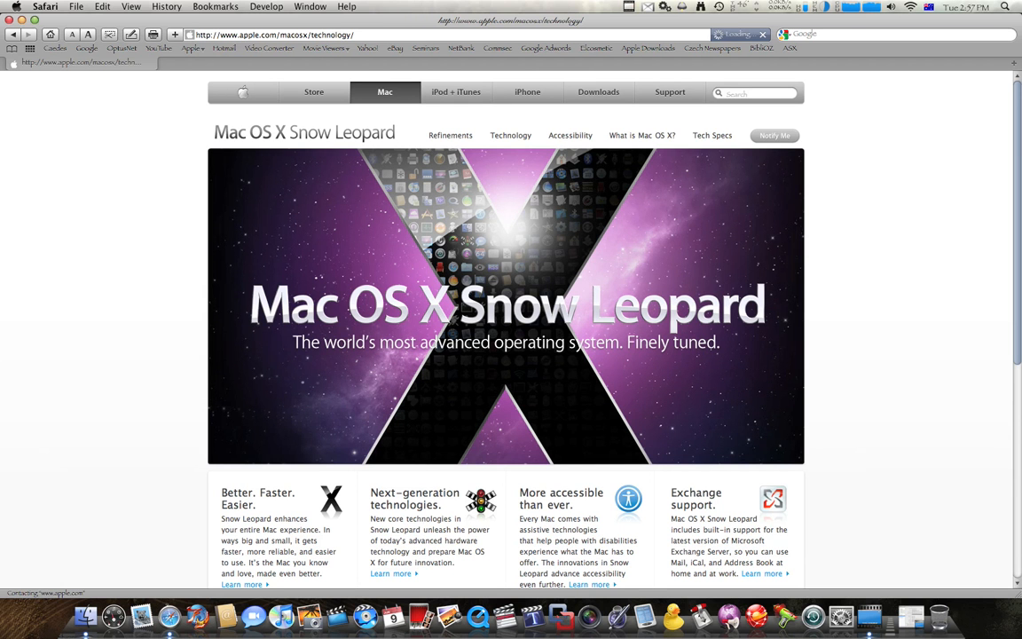
mouse_move(570, 135)
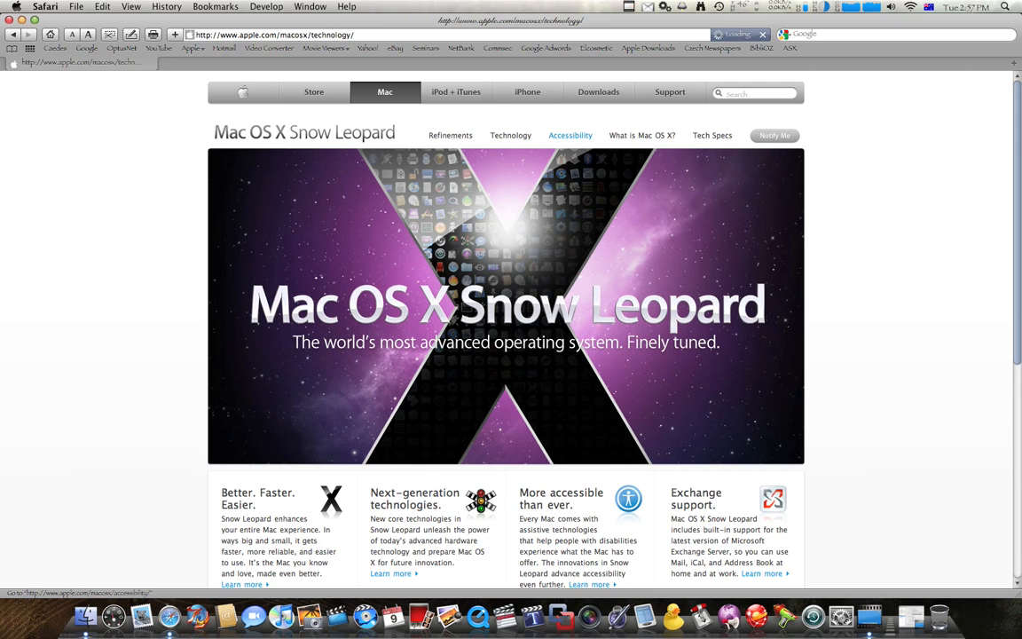
left_click(569, 135)
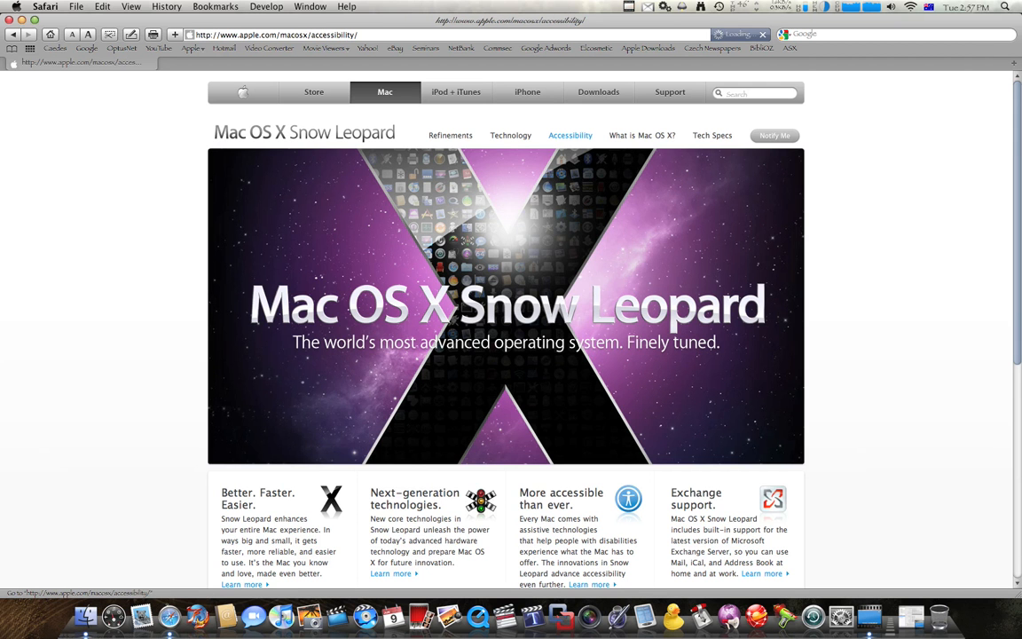